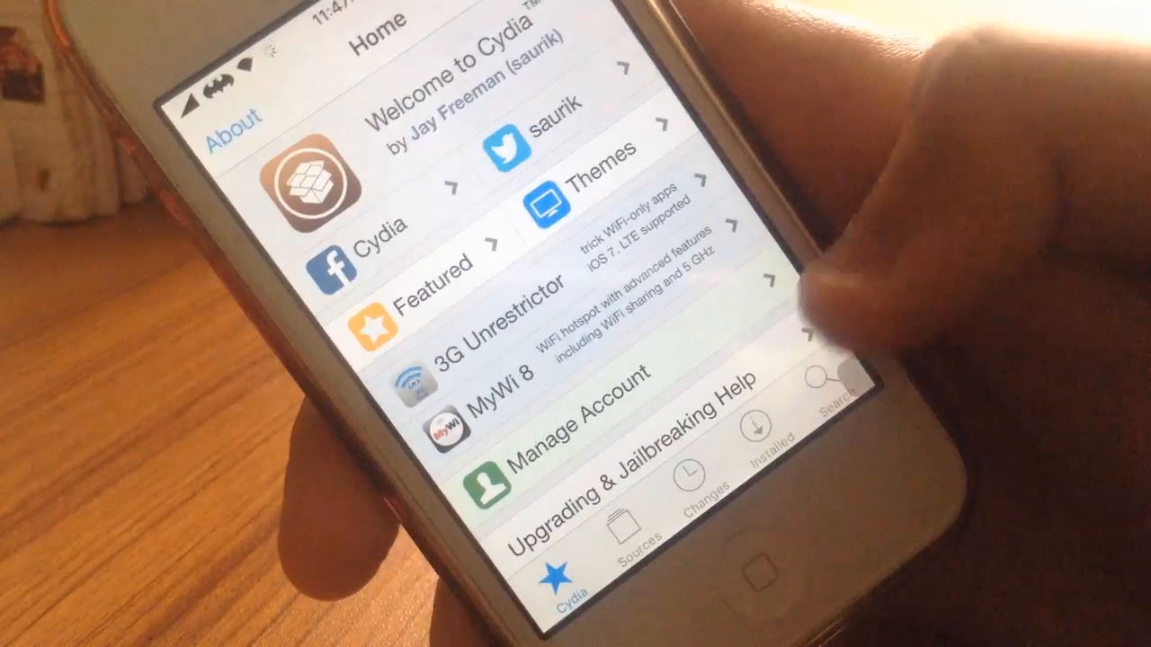
Search Cydia for "icleaner" and open the iCleaner package from the results.
click(837, 386)
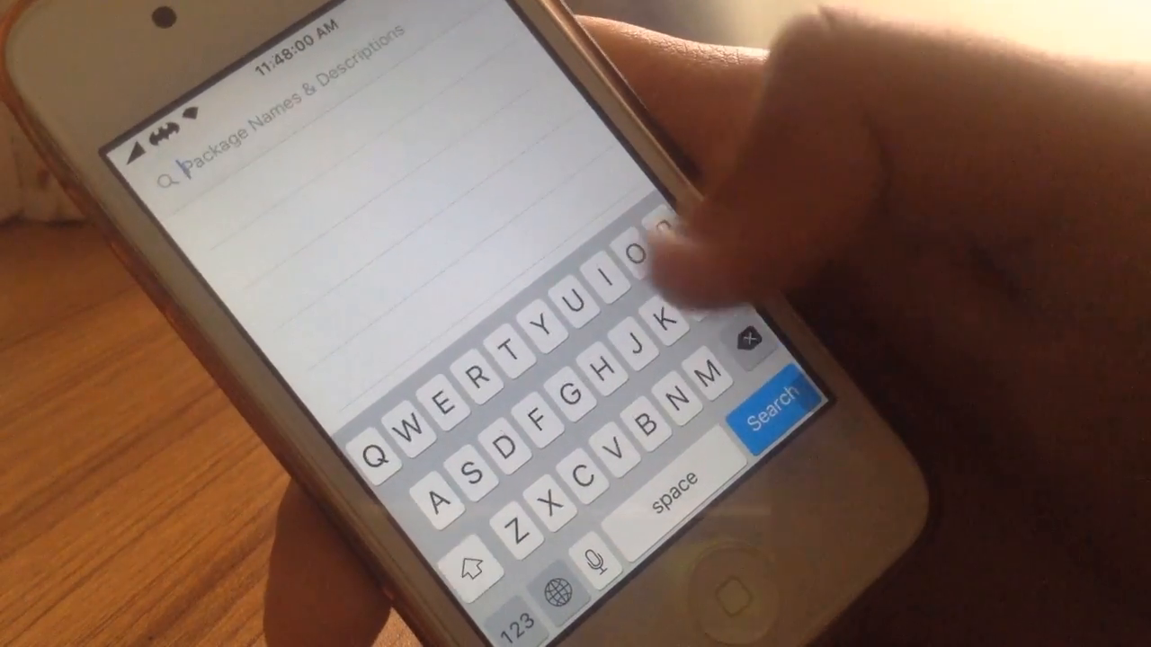
text(icleaner)
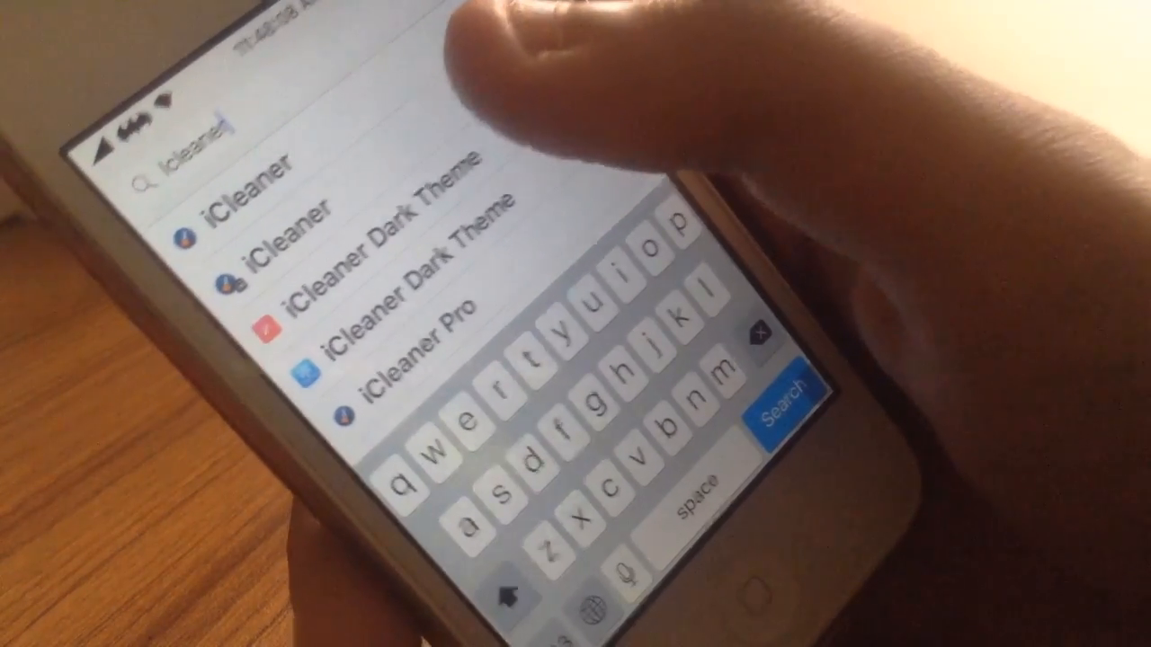
click(251, 194)
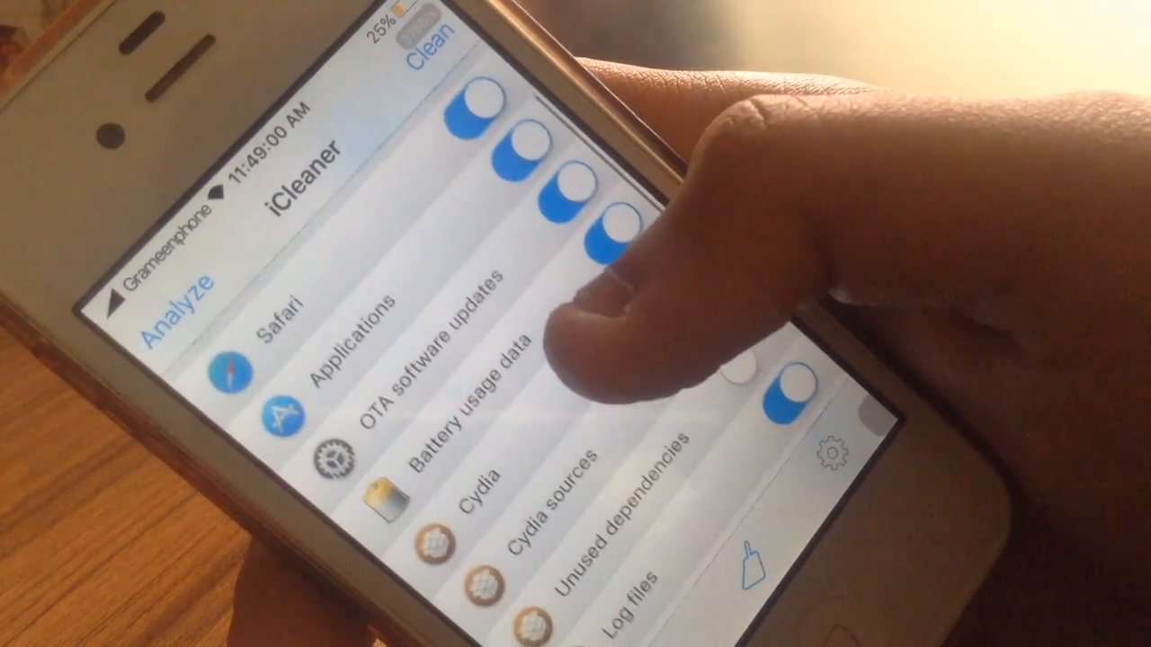
Scroll through iCleaner's cleaning toggles for Safari, Applications, Cydia and logs.
scroll(down, 3)
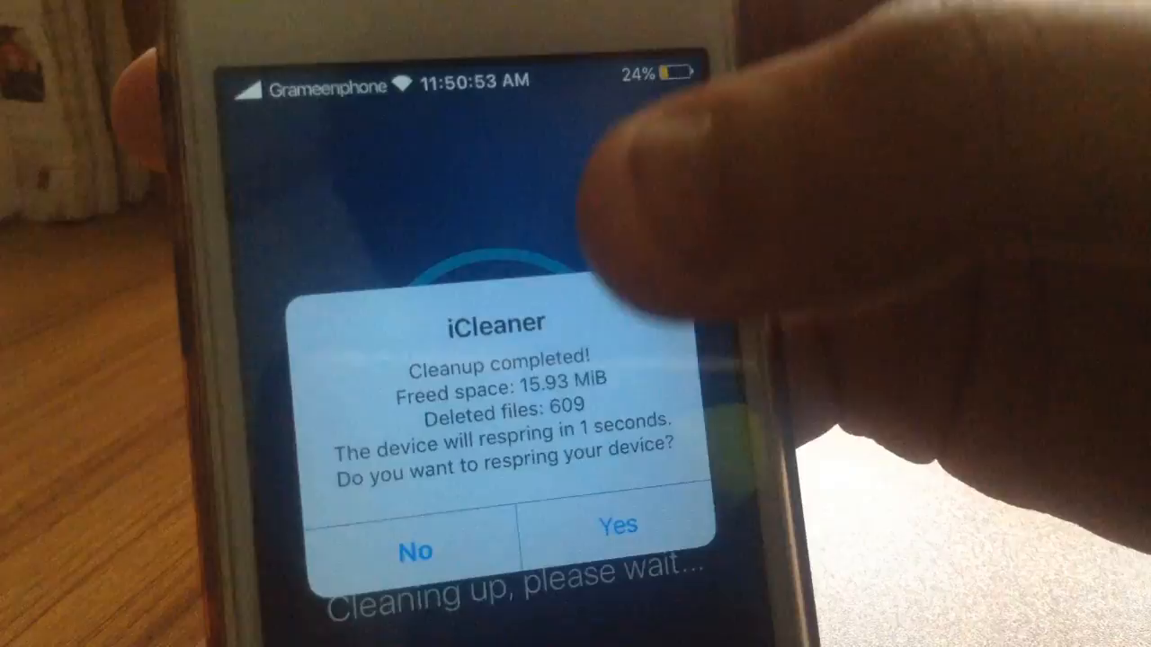
Answer the respring prompt after the 15.93 MiB, 609-file cleanup completes.
click(617, 526)
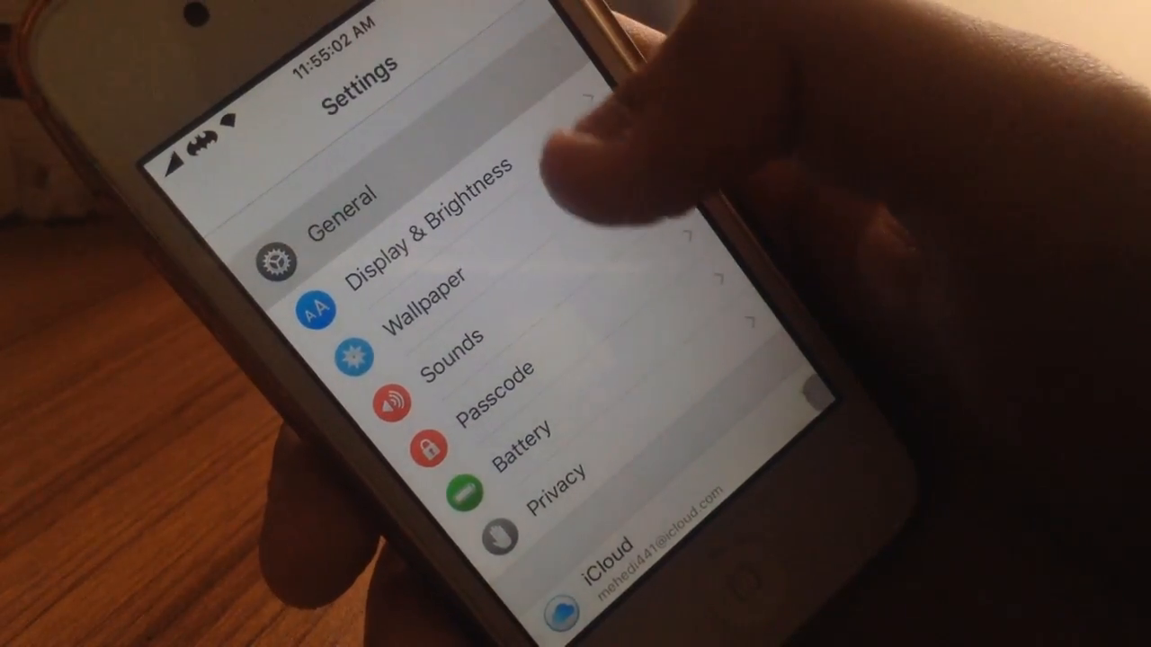
Go to Settings' General page to reach Storage & iCloud Usage.
click(341, 206)
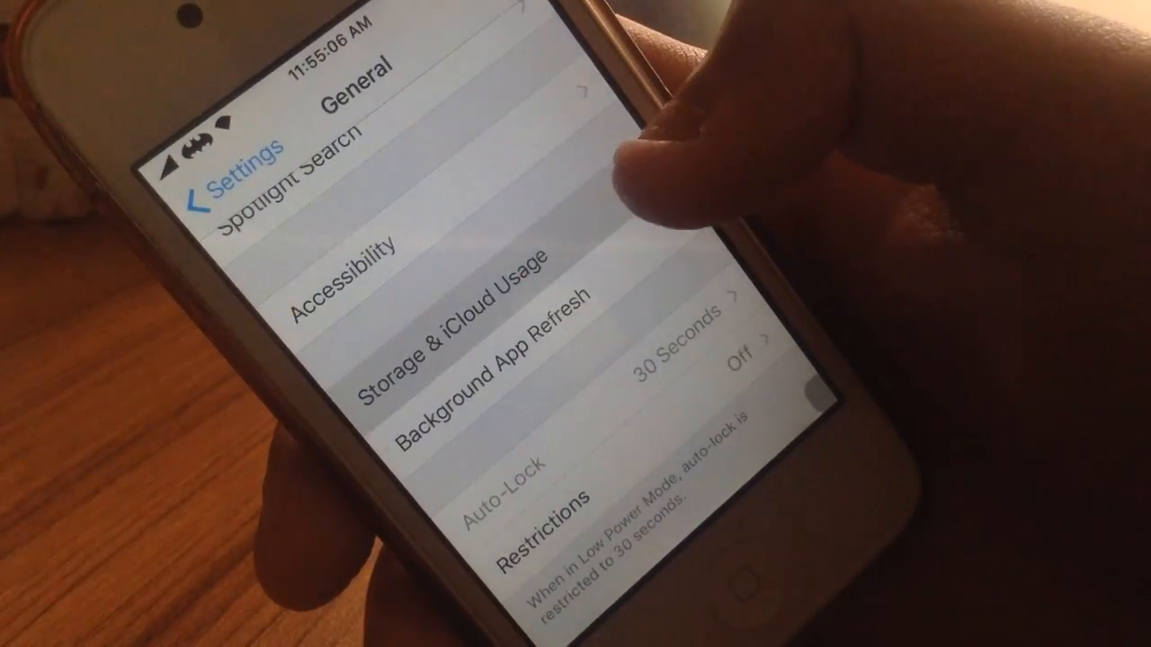